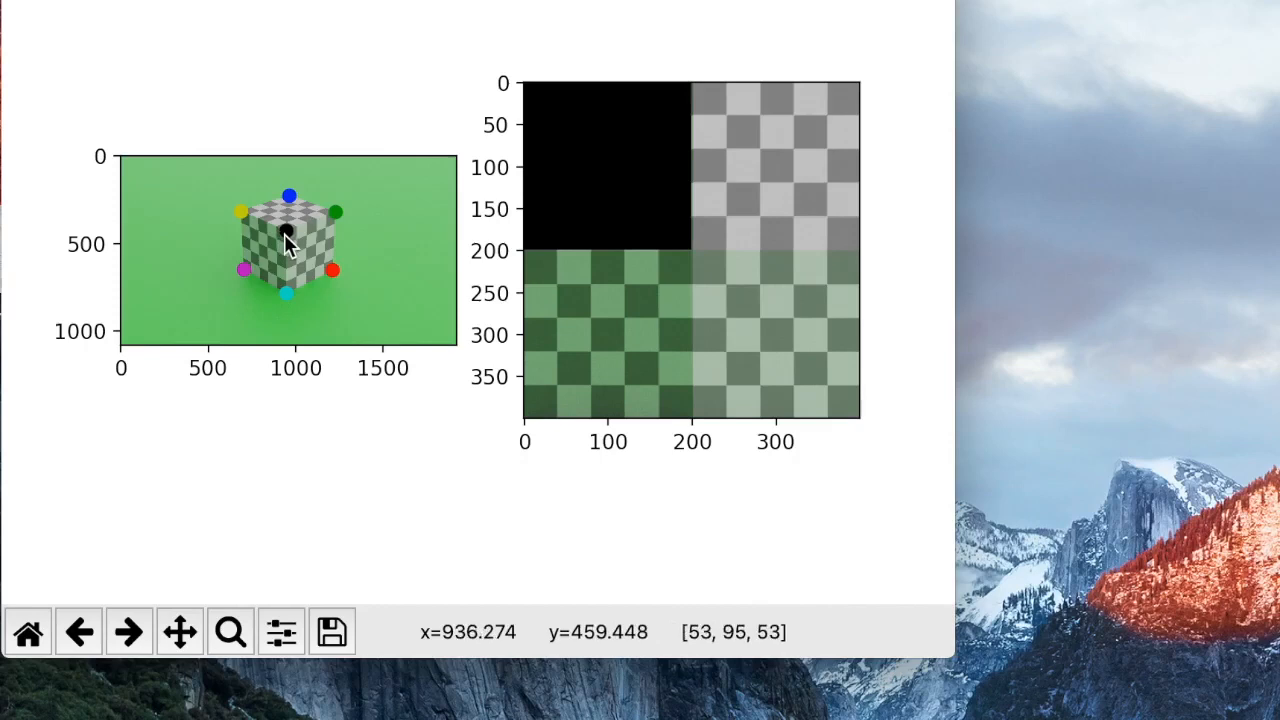
pyautogui.moveTo(292, 240)
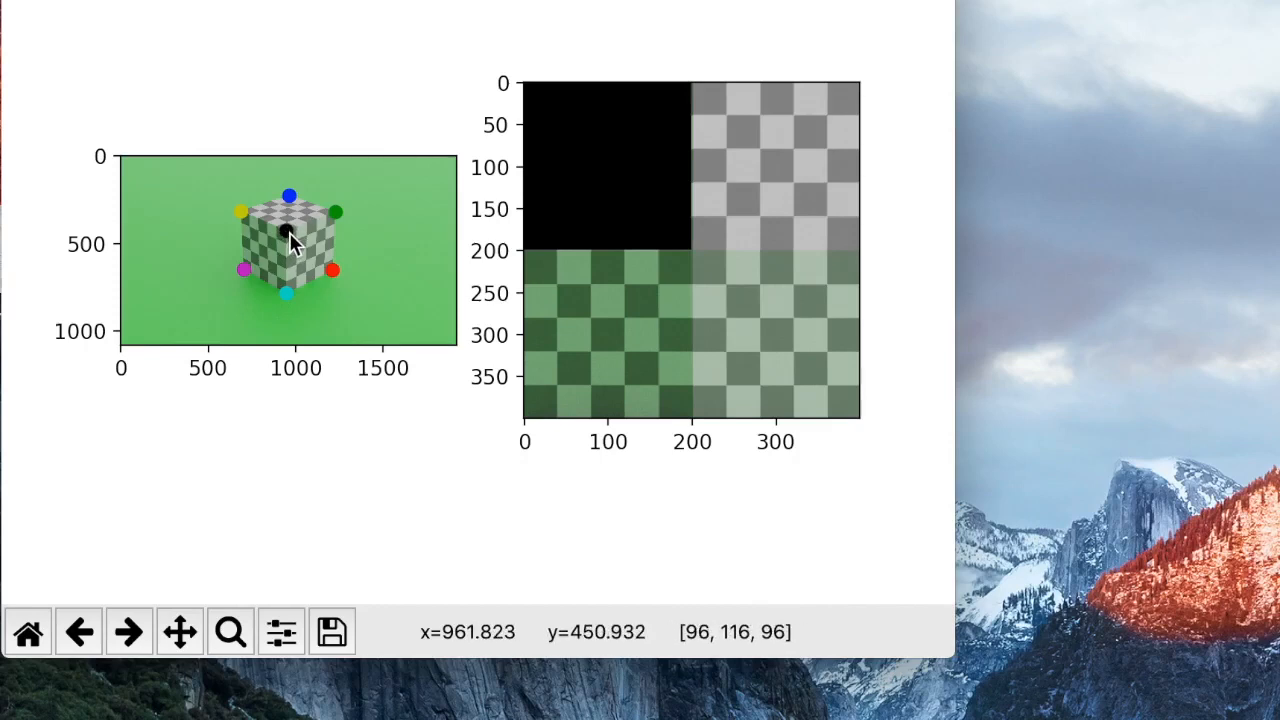
pyautogui.moveTo(804, 260)
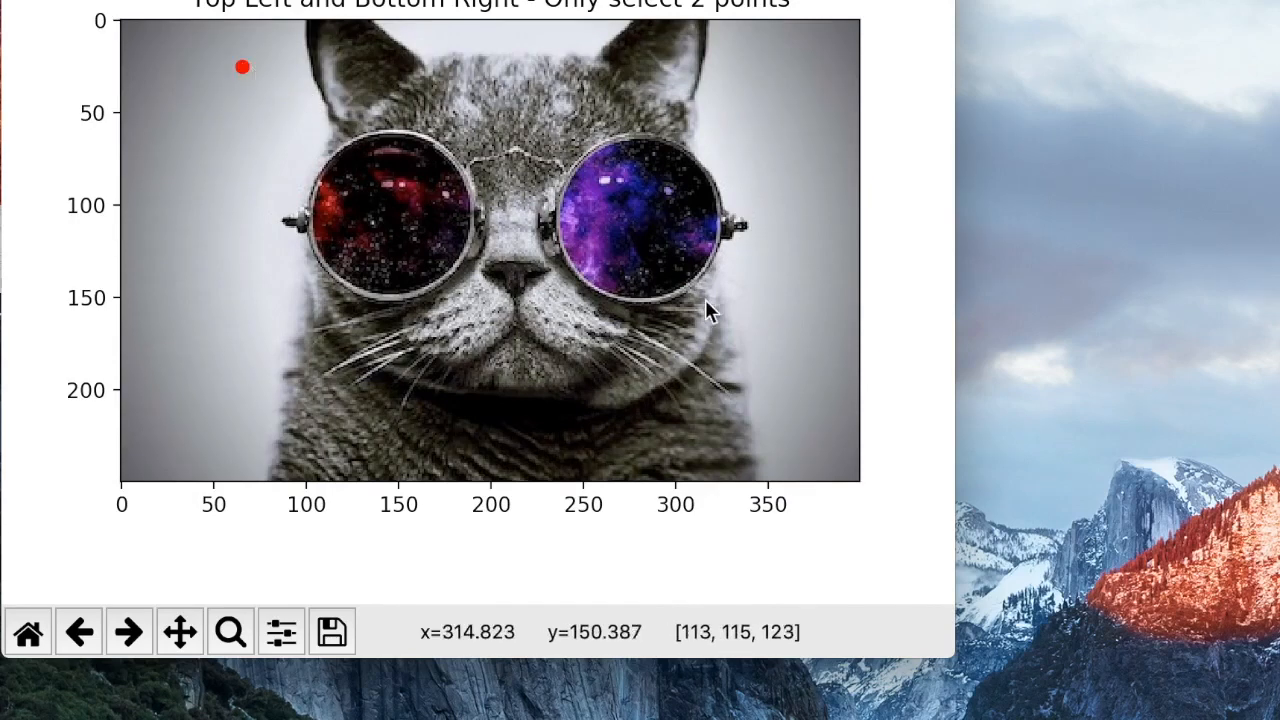
# Mark the bottom-right corner point on the cat image to complete the two-point selection.
pyautogui.click(820, 364)
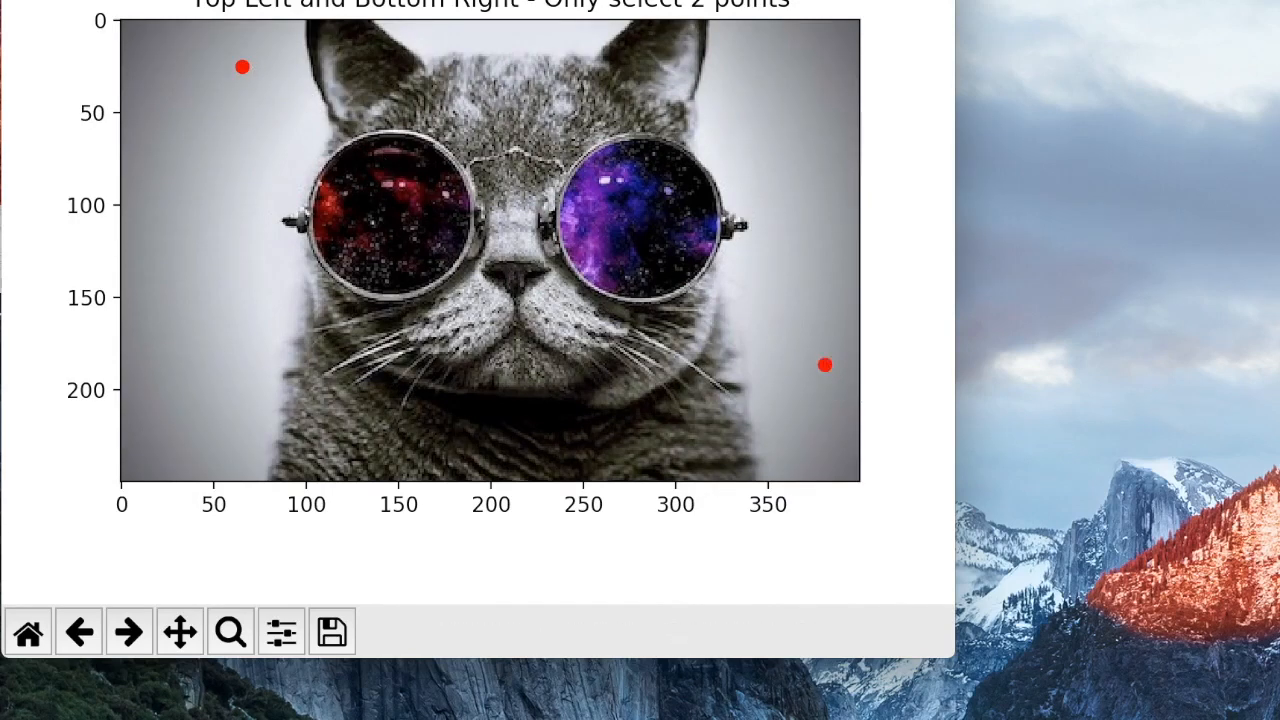